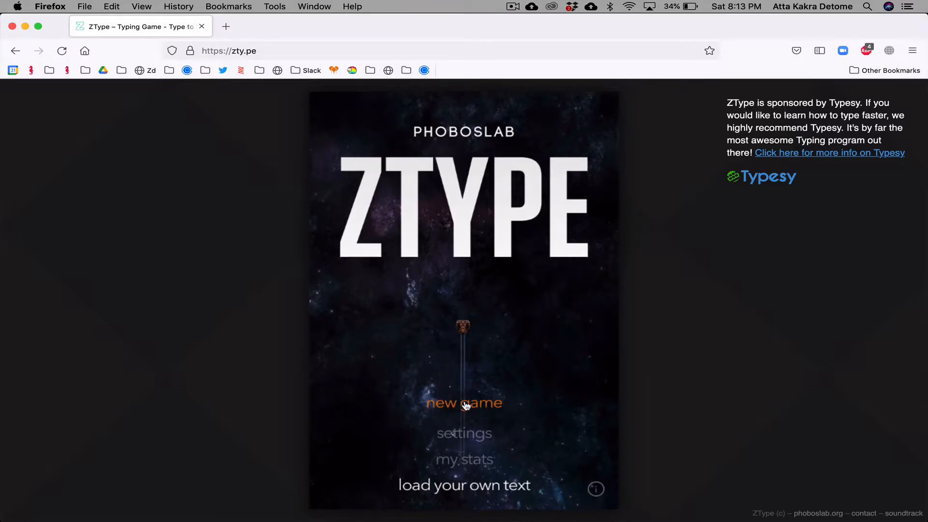
# - Start a new ZType game and shoot down the first ship by typing 'form'
pyautogui.click(464, 403)
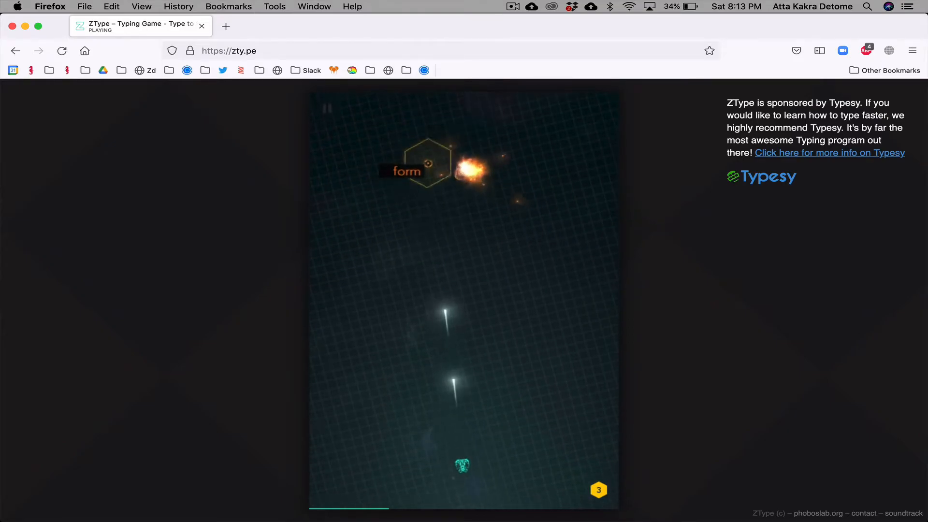
pyautogui.write('form')
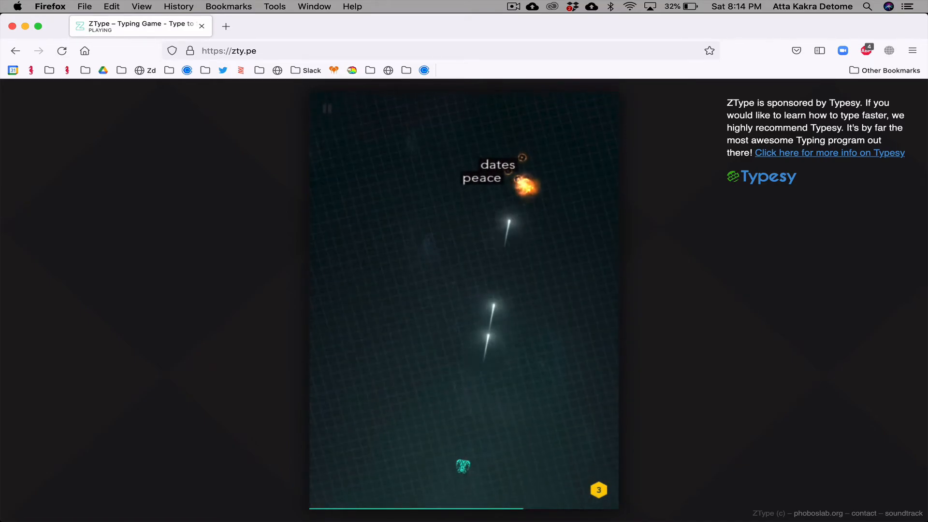
# - Type 'dates' to destroy that ship, playing on until the game ends at wave 5
pyautogui.write('dates')
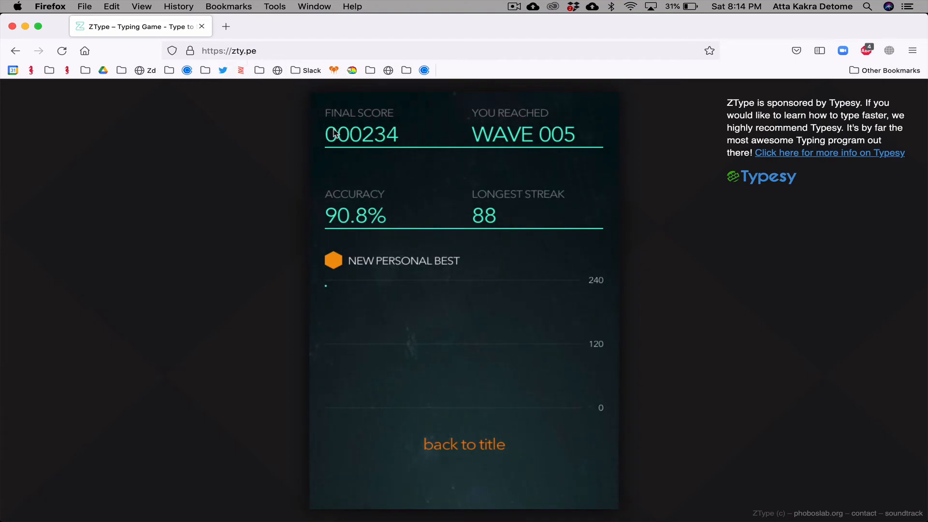
pyautogui.moveTo(367, 190)
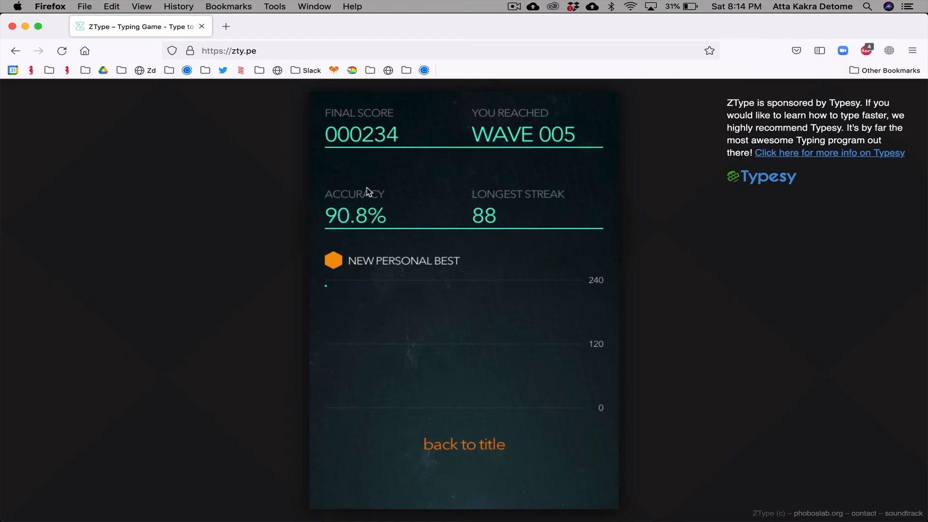